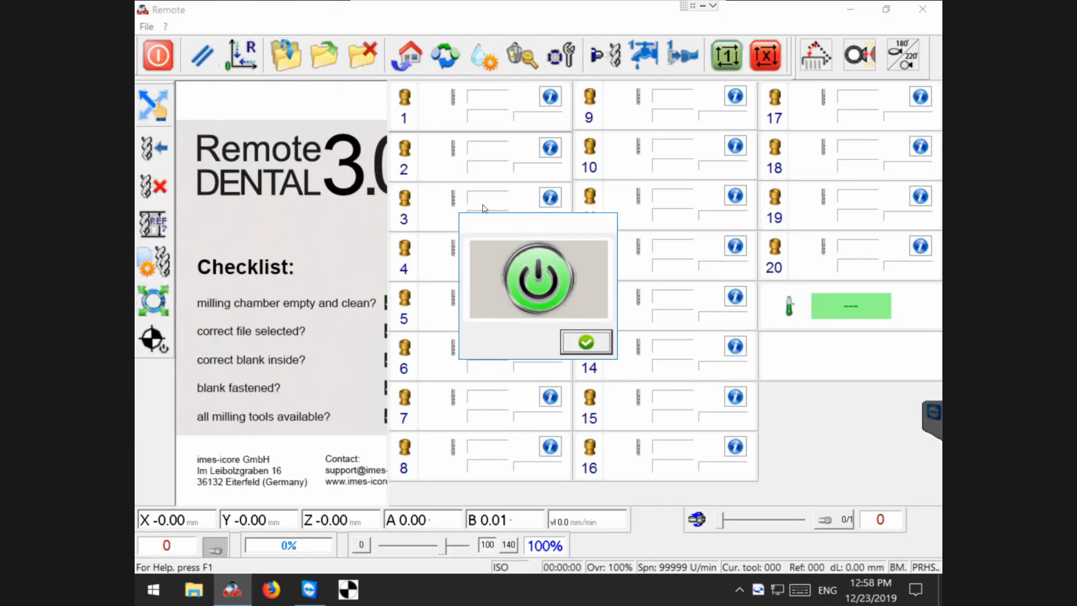
Confirm powering on the milling machine and acknowledge the X/Y axis referencing notice
left_click(585, 343)
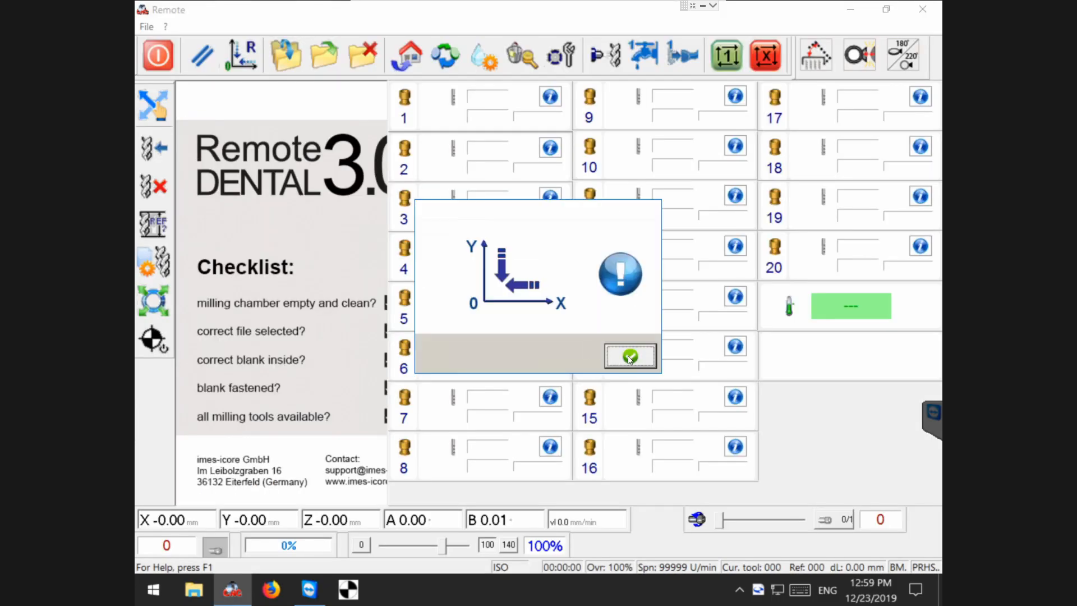
left_click(630, 355)
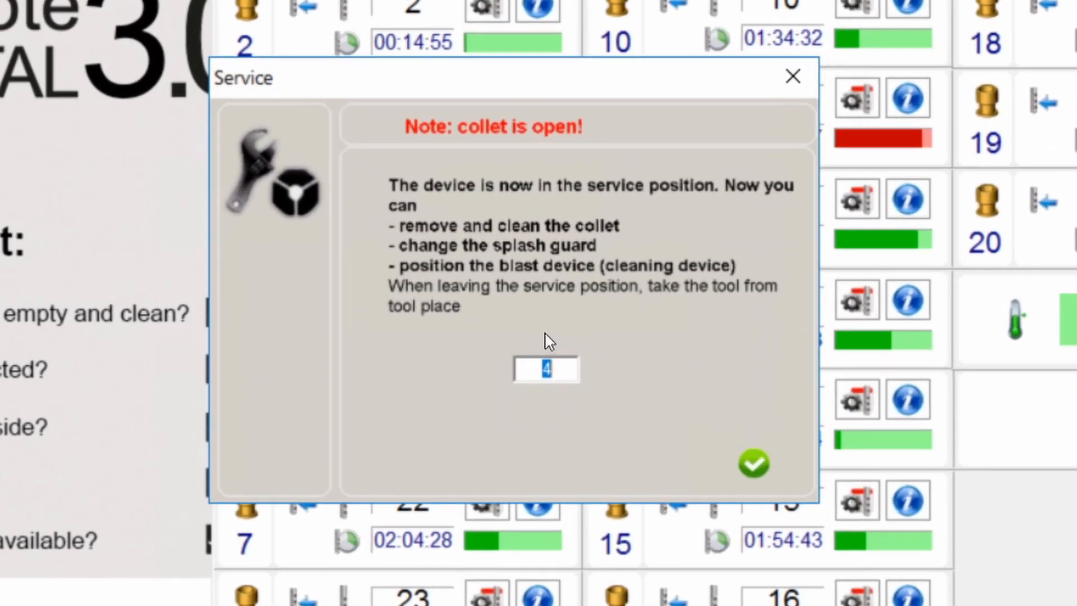
mouse_move(591, 402)
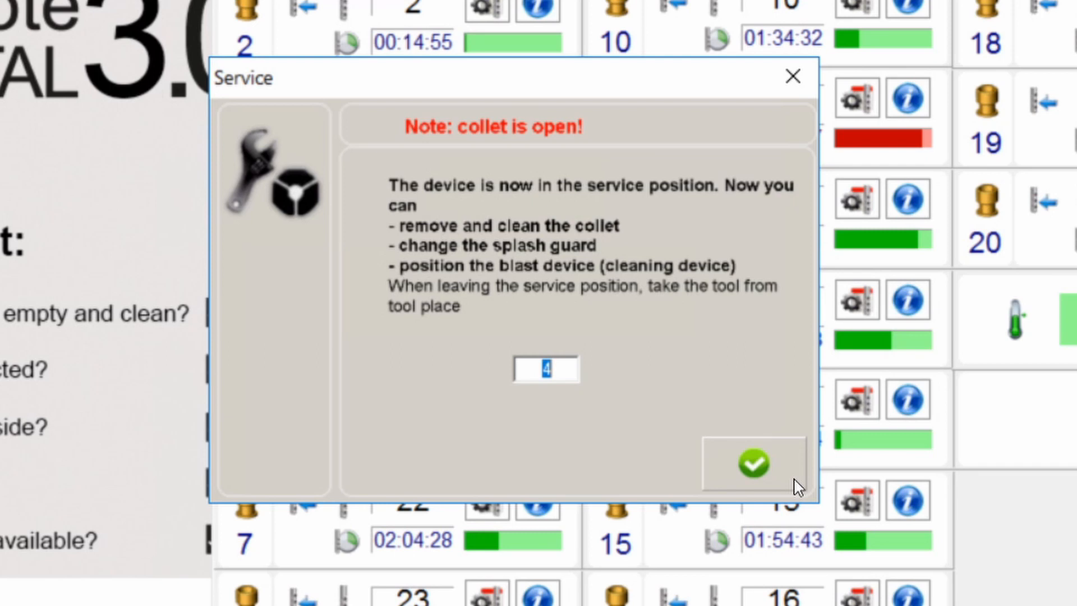
Keep tool number 4 and leave service position, starting the tool change
left_click(752, 463)
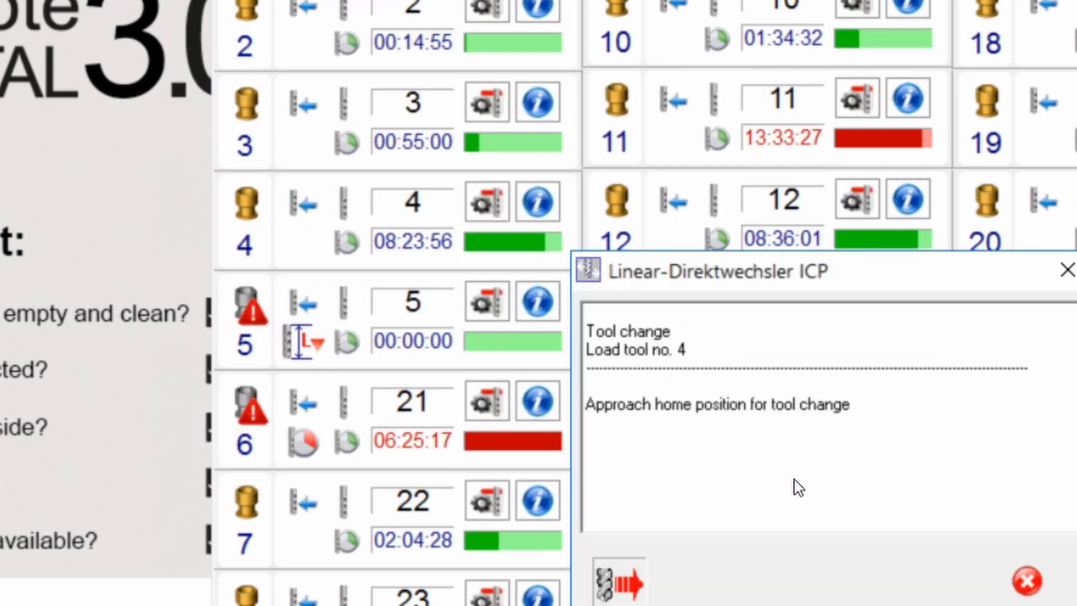